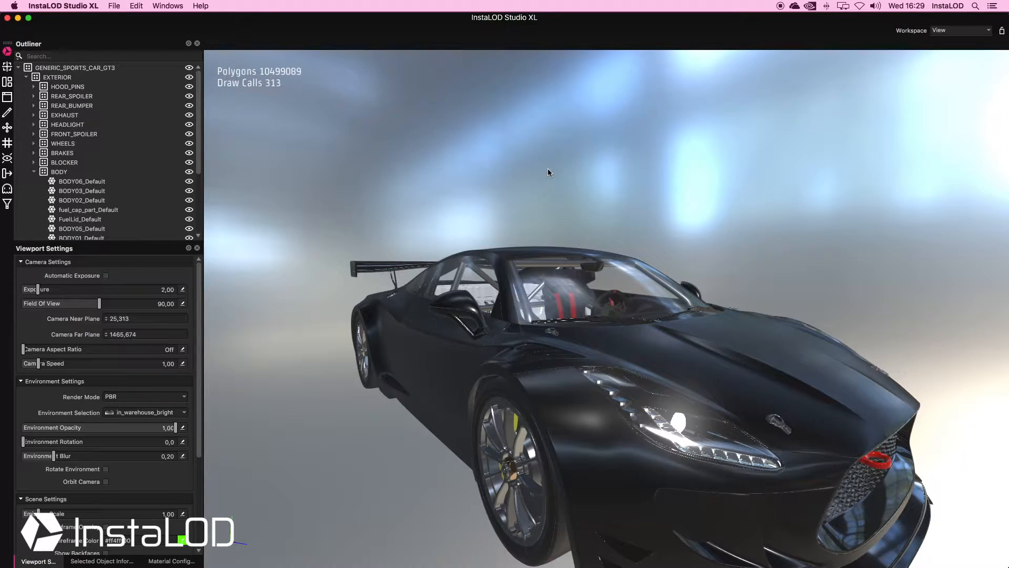
mouse_move(947, 45)
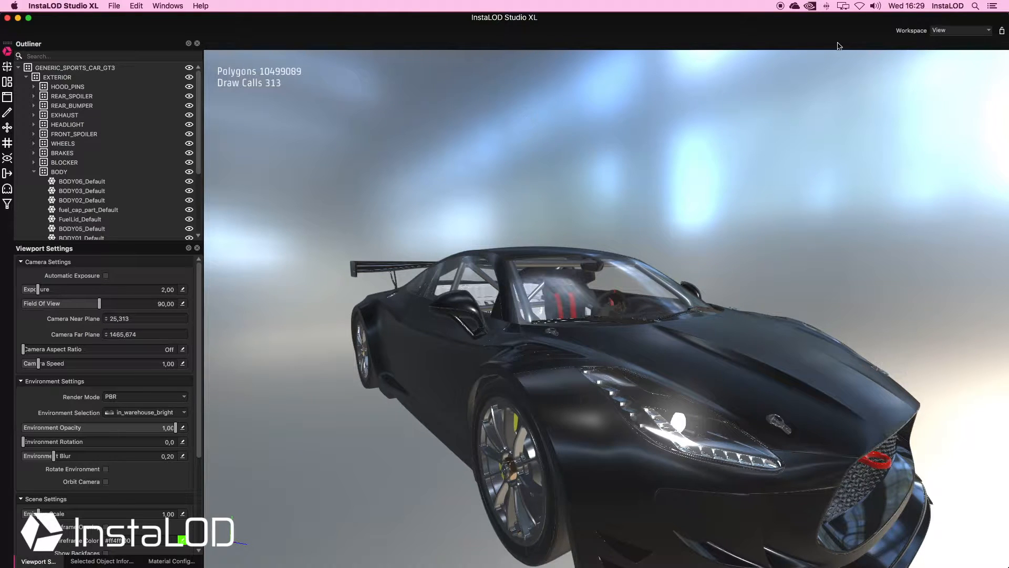
Step: Switch to the Vertex Paint workspace to see the wireframe car, then return to View
click(960, 31)
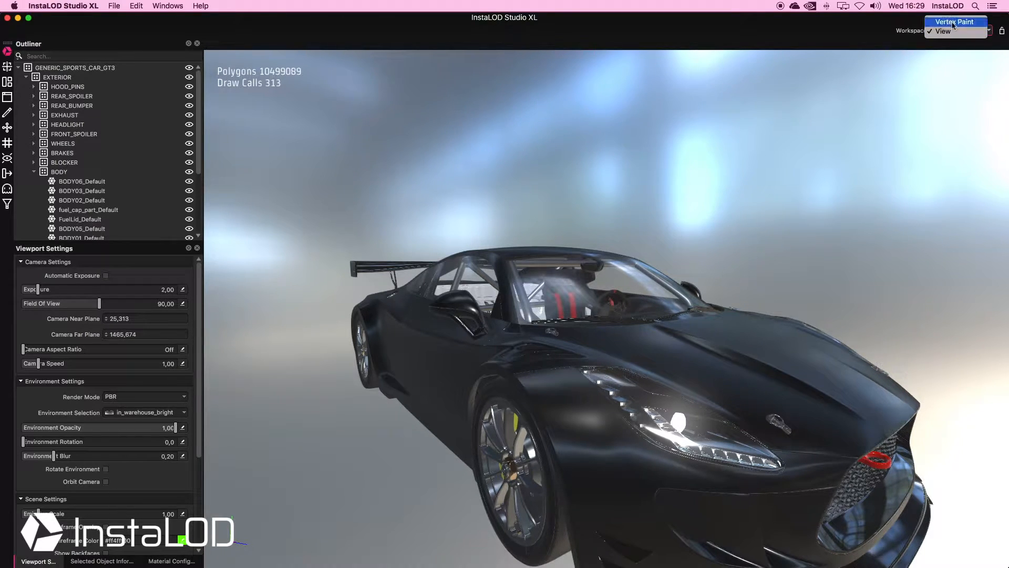
click(954, 22)
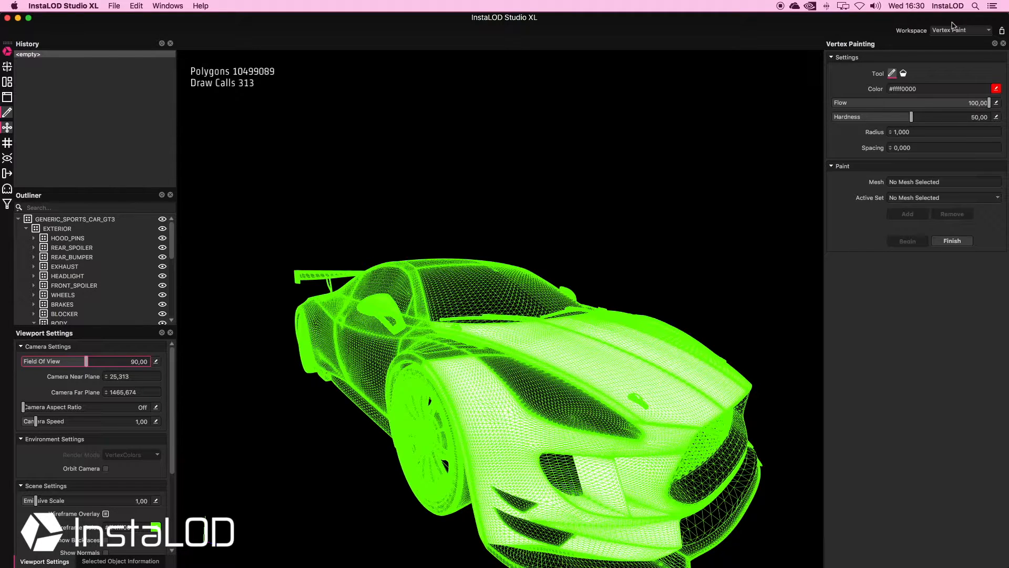
click(959, 30)
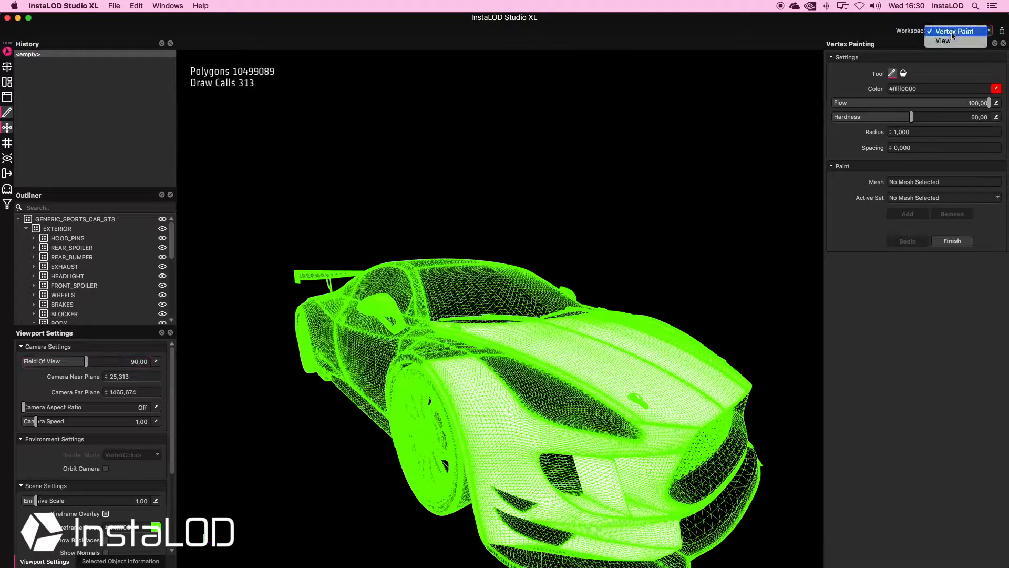
click(944, 40)
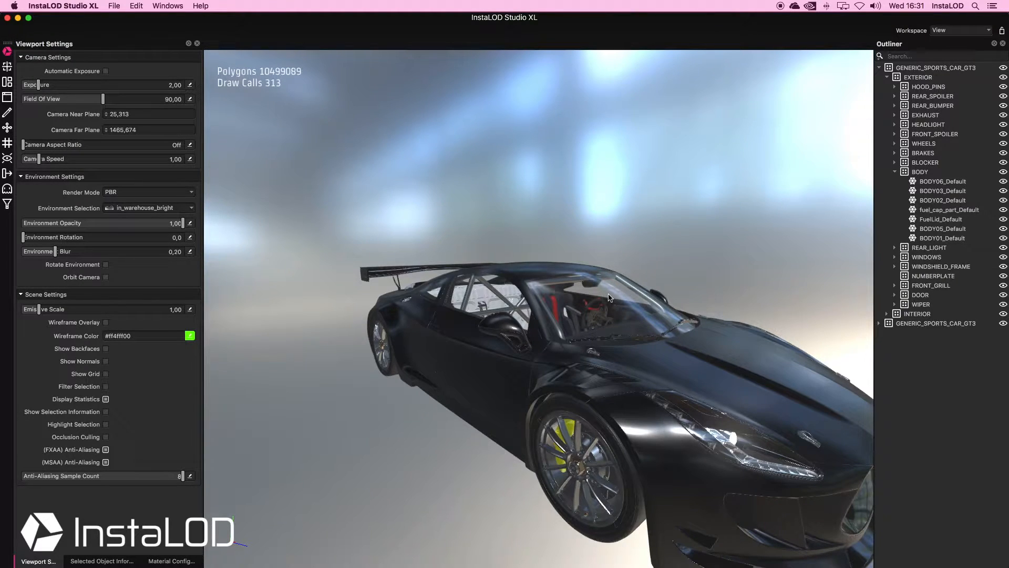
Step: Orbit to a front three-quarter view and zoom in on the front-right side mirror
drag(609, 298, 581, 246)
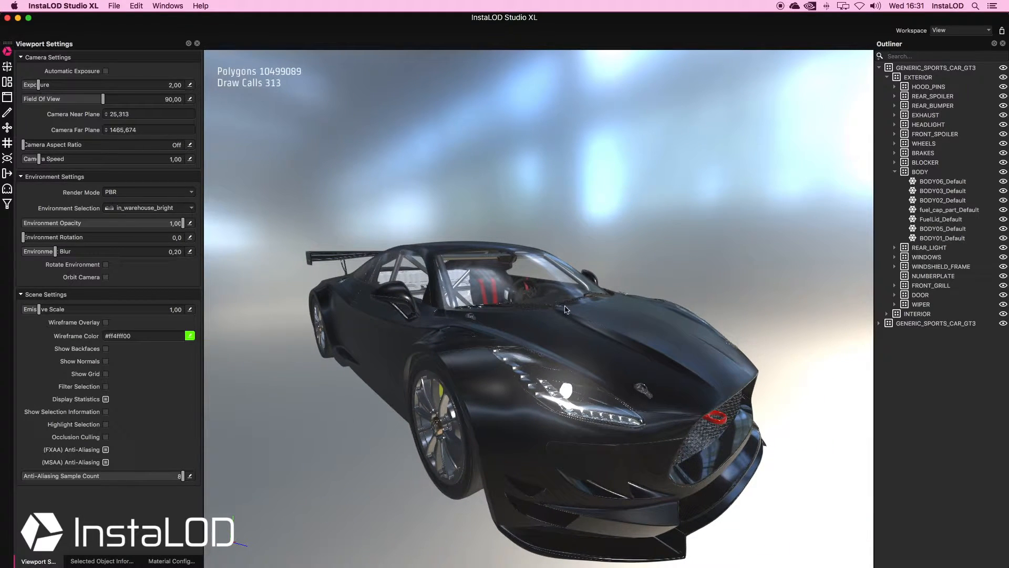
drag(566, 309, 457, 364)
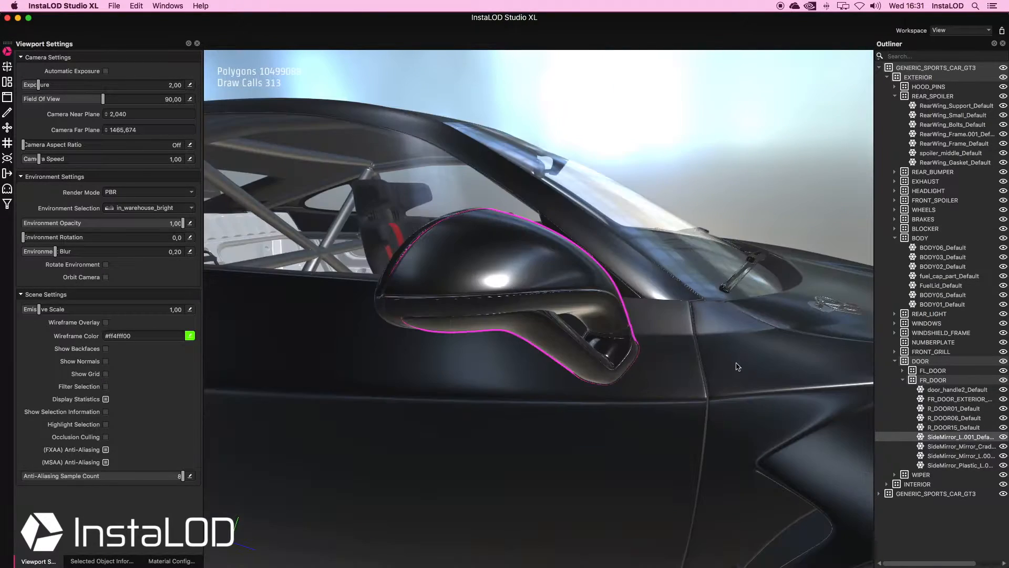
Step: Zoom out to the whole car, drag Environment Rotation, and orbit toward the front
drag(738, 367, 665, 350)
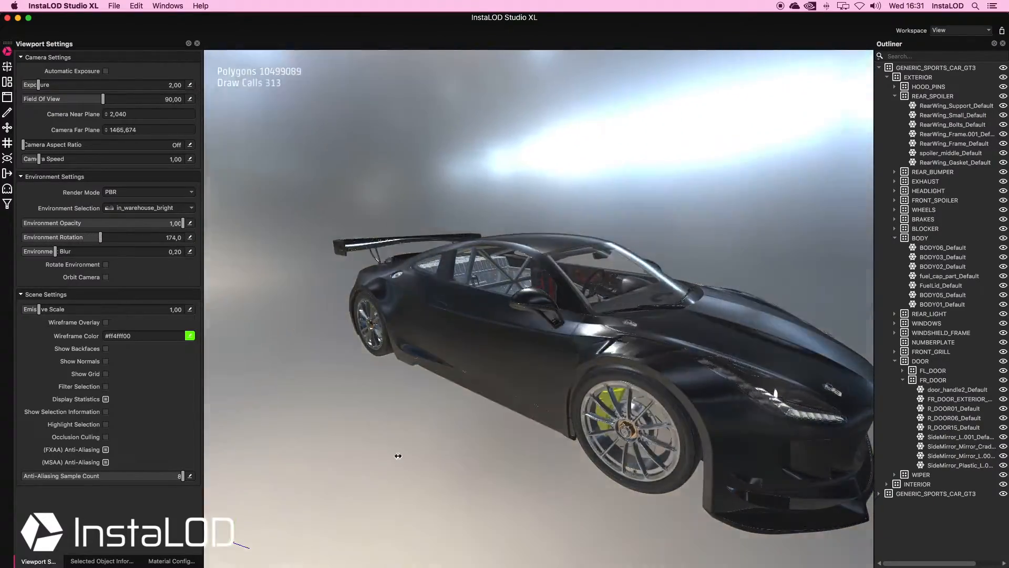
drag(102, 237, 148, 237)
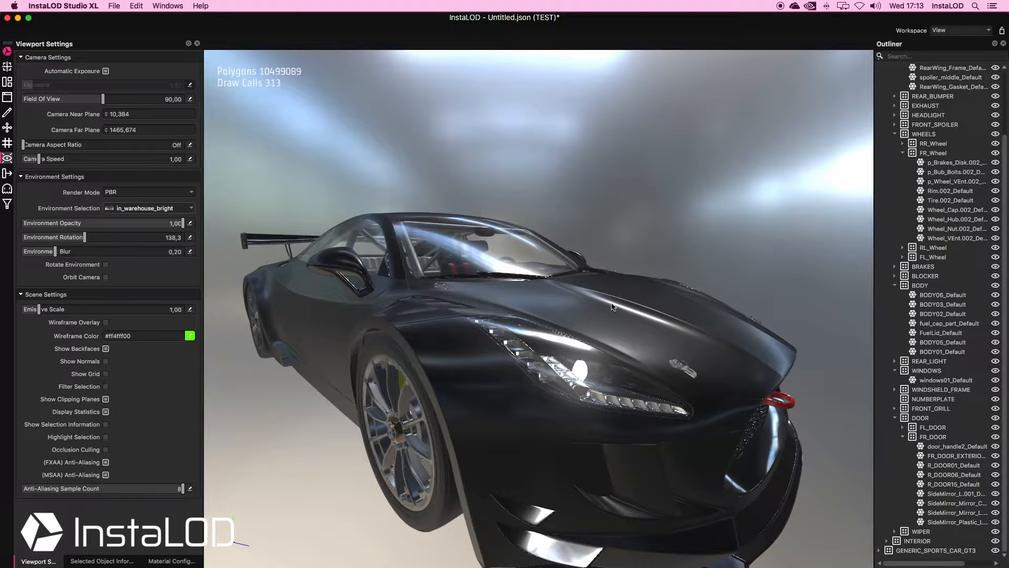
drag(612, 307, 643, 328)
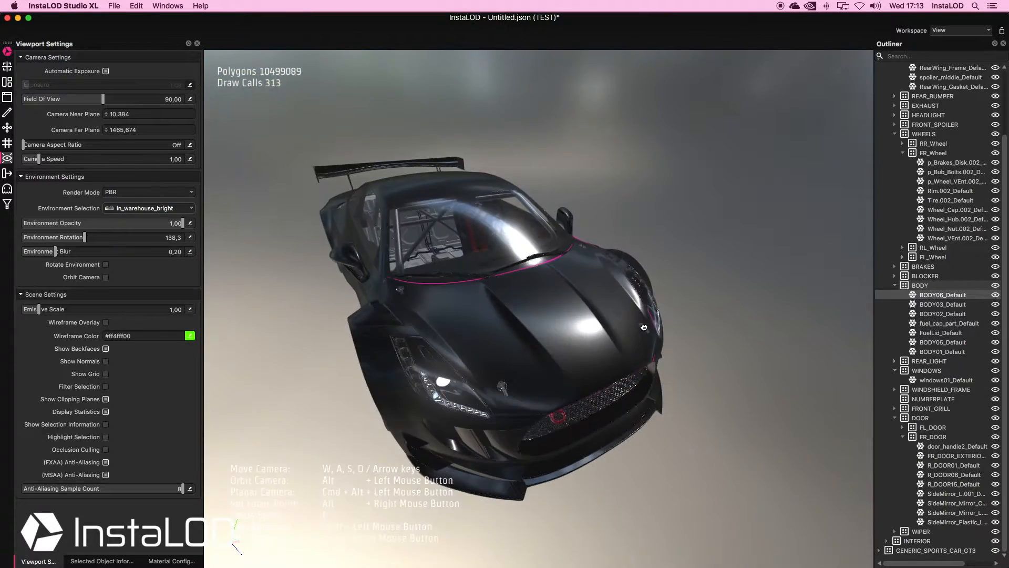
drag(643, 327, 605, 315)
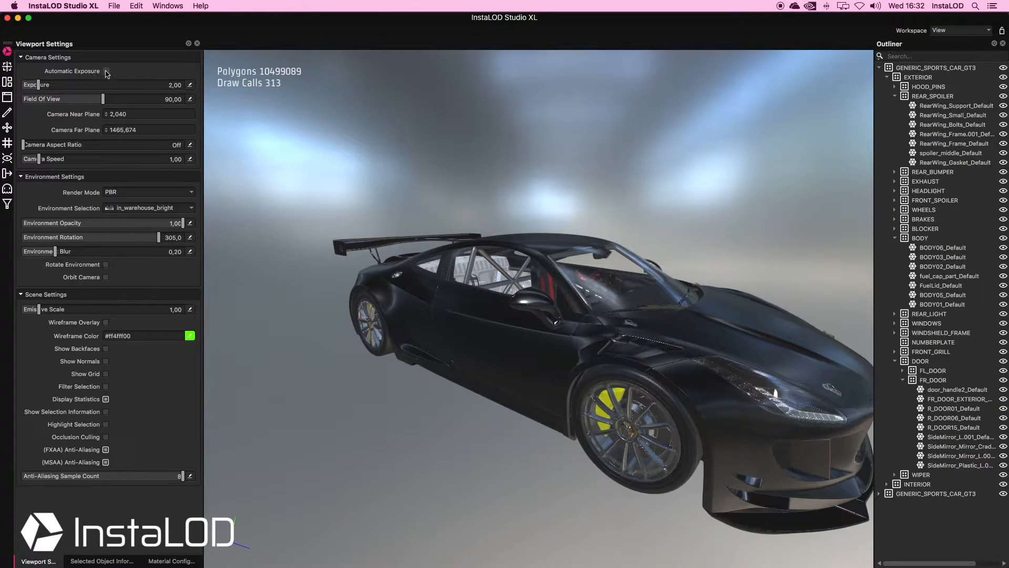
Step: Enable Automatic Exposure under the dark warehouse lighting and orbit to the car's rear
click(105, 70)
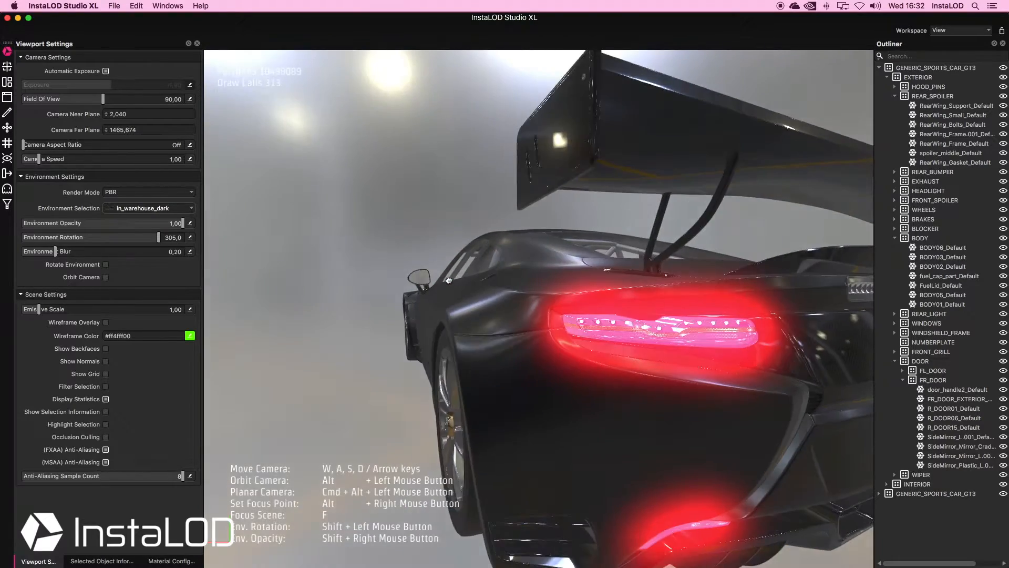
drag(448, 279, 520, 270)
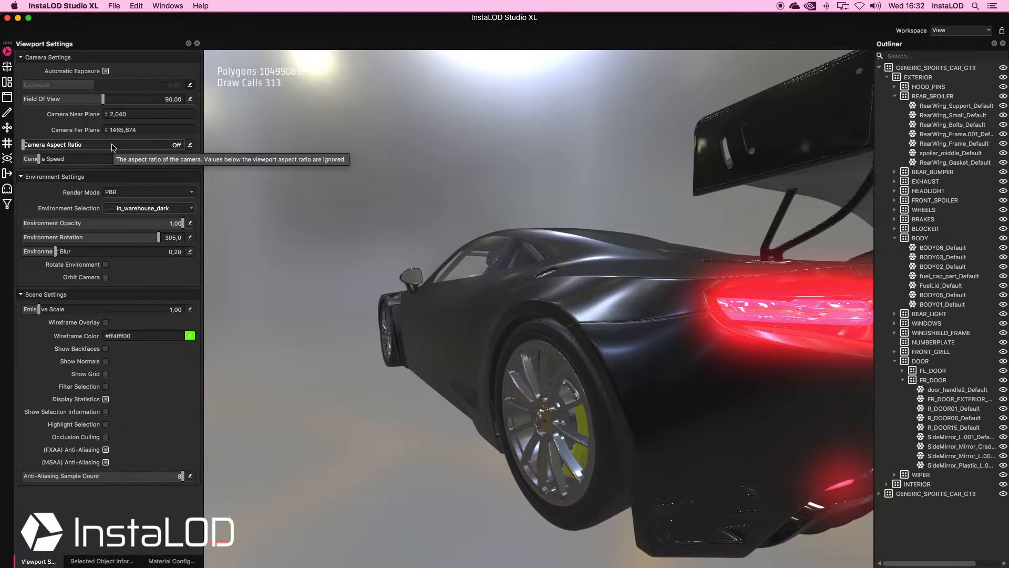
mouse_move(120, 171)
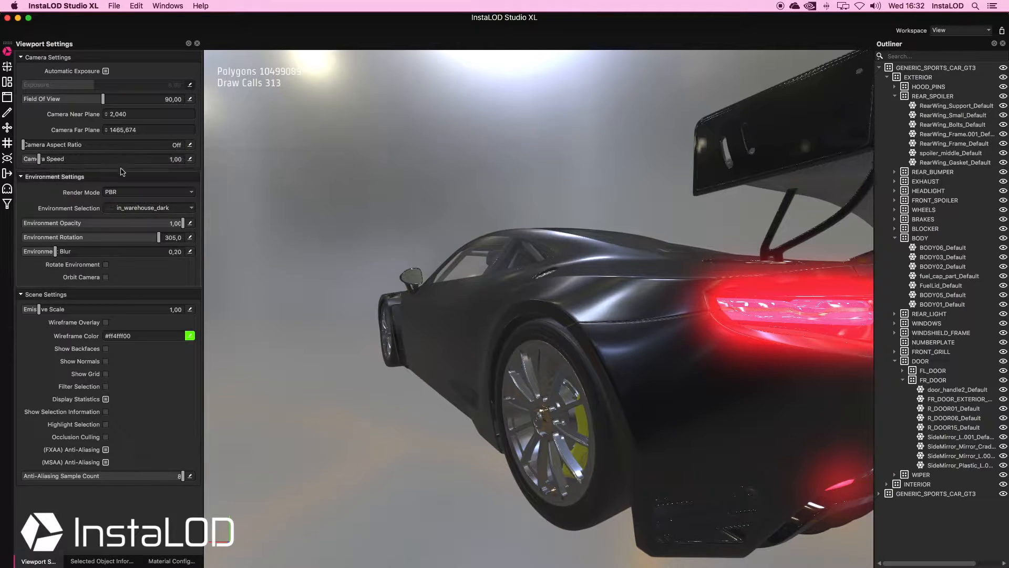
Step: Change the Render Mode to Zebra for black-and-white striped shading
click(148, 192)
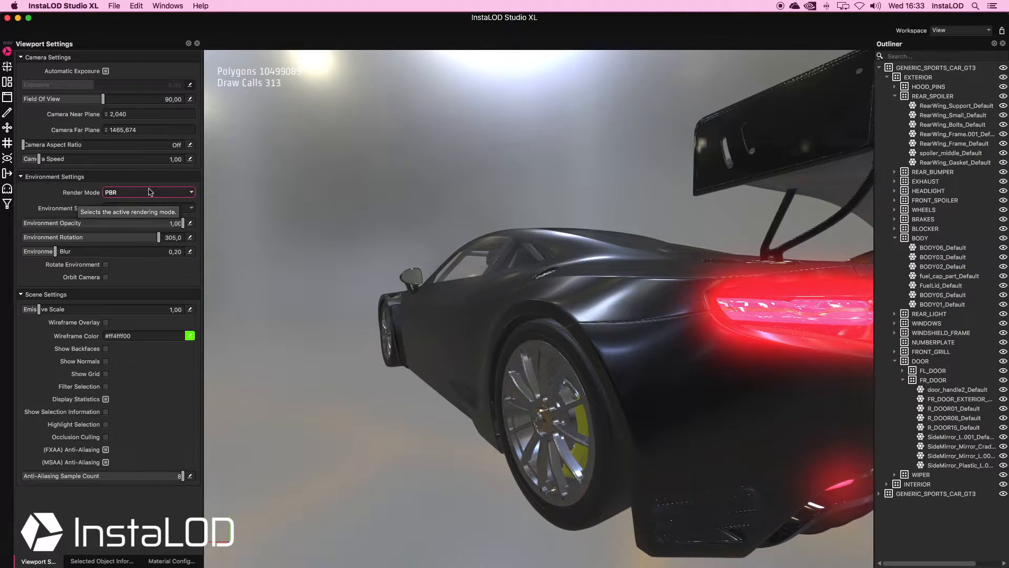
click(148, 192)
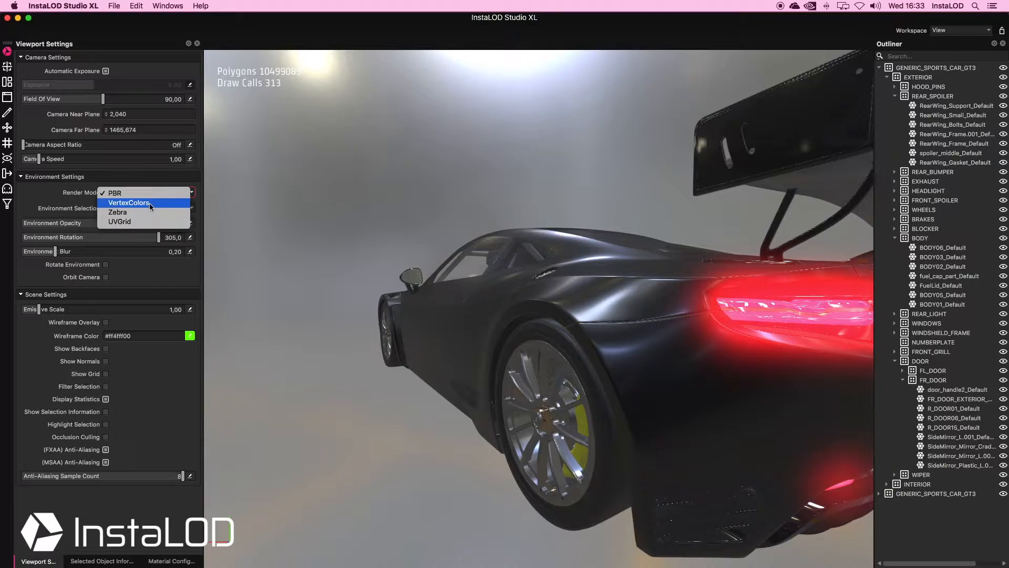
click(118, 212)
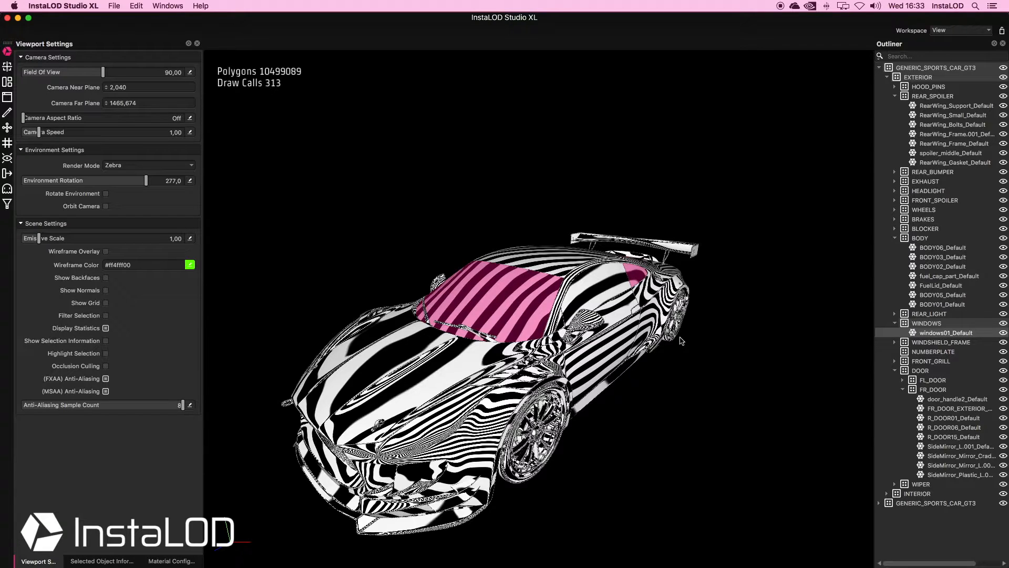
Step: Set Render Mode back to PBR and switch on Orbit Camera
click(148, 166)
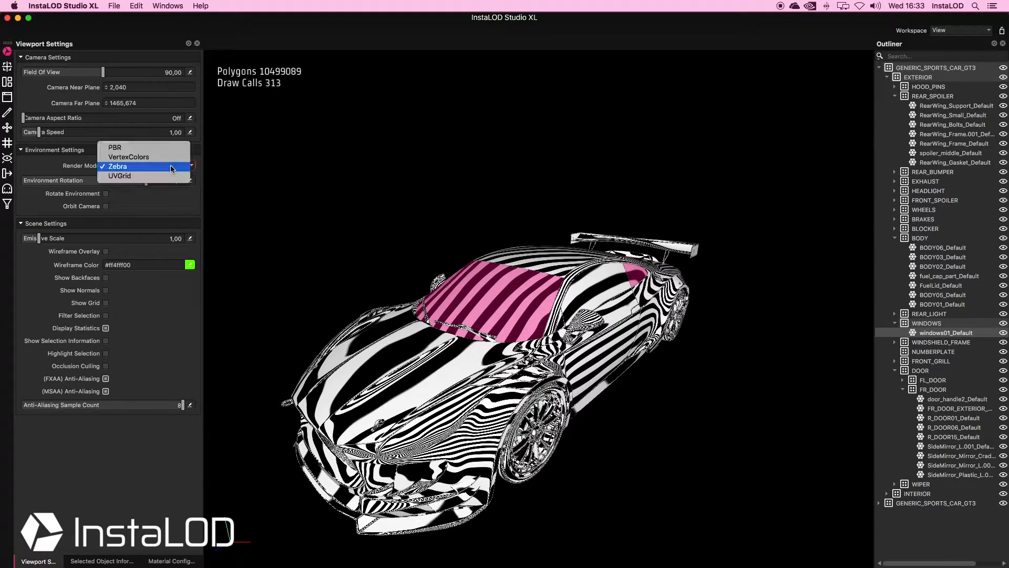
click(114, 147)
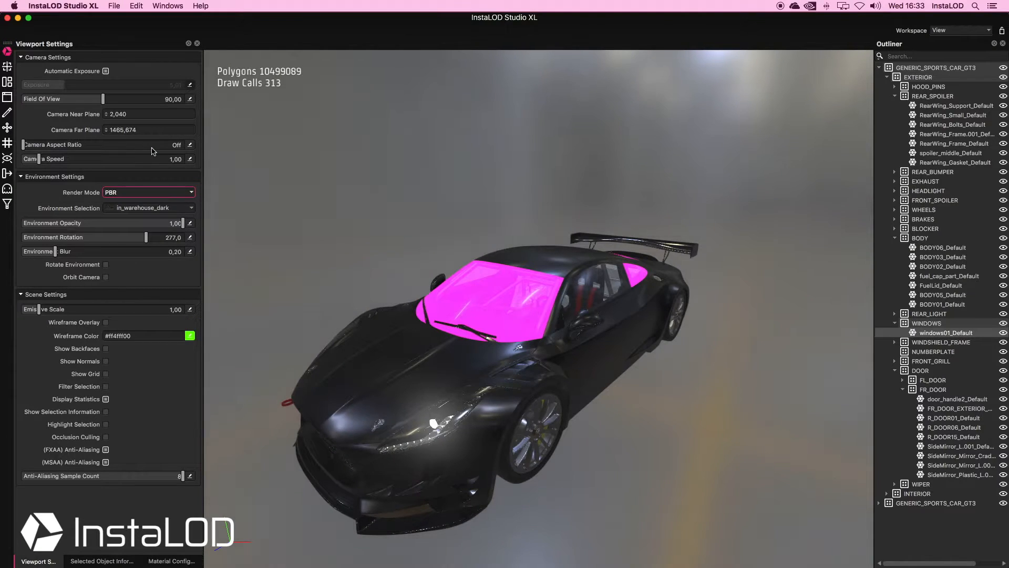
mouse_move(105, 277)
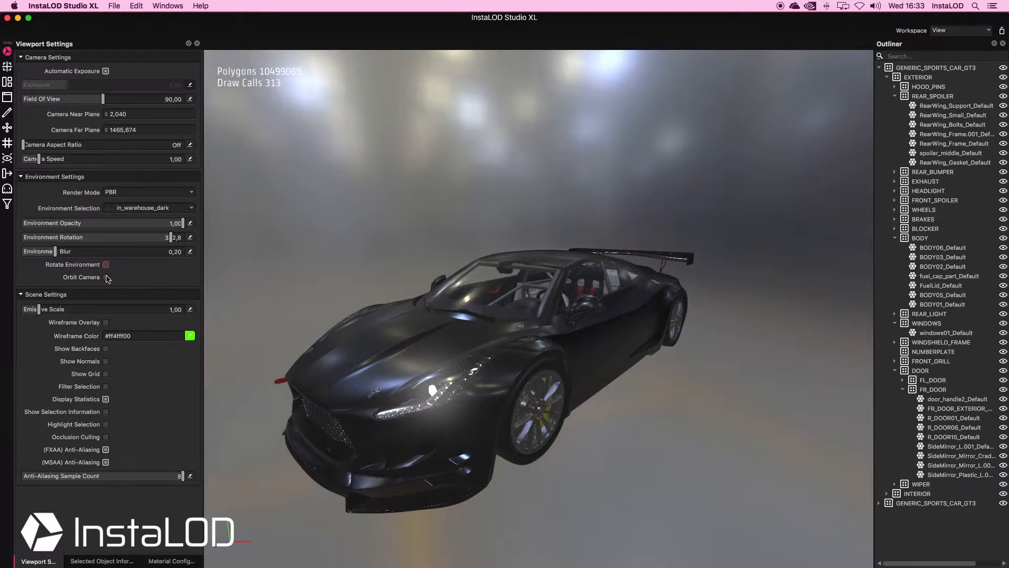
click(105, 277)
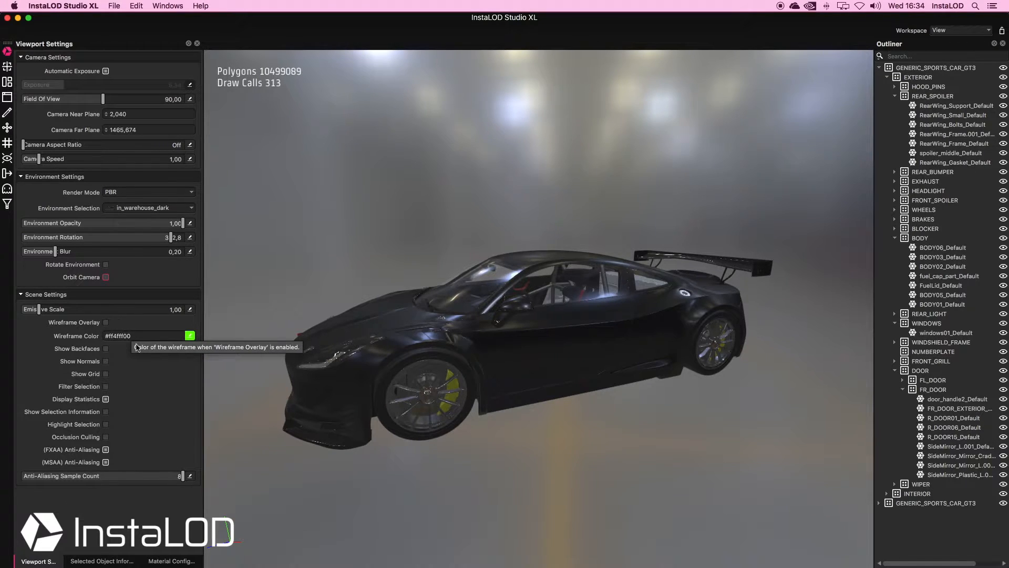
mouse_move(107, 438)
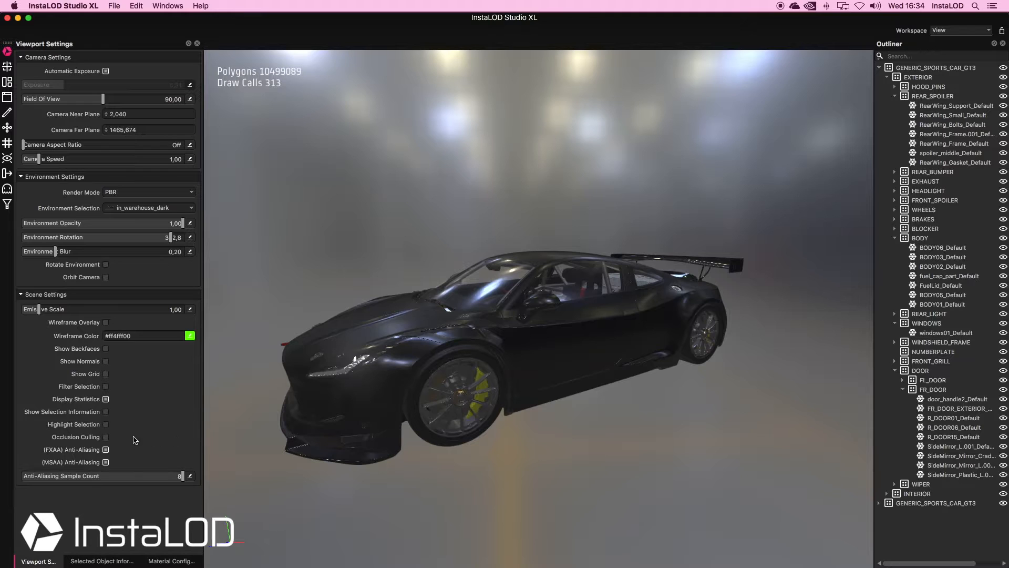
Step: Enable Occlusion Culling, dropping the render to about 4.9 million polygons
click(105, 437)
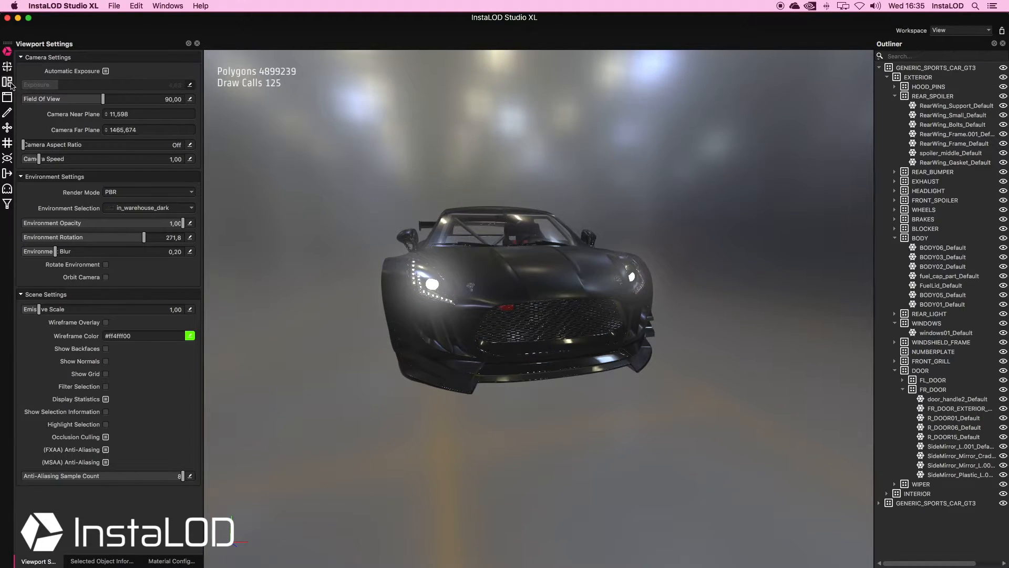
click(9, 84)
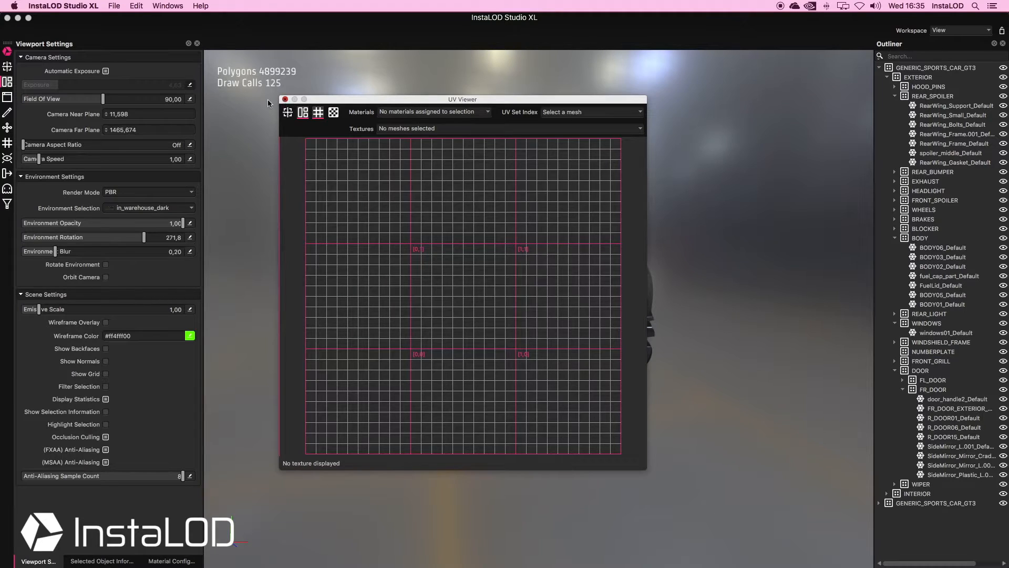
click(285, 100)
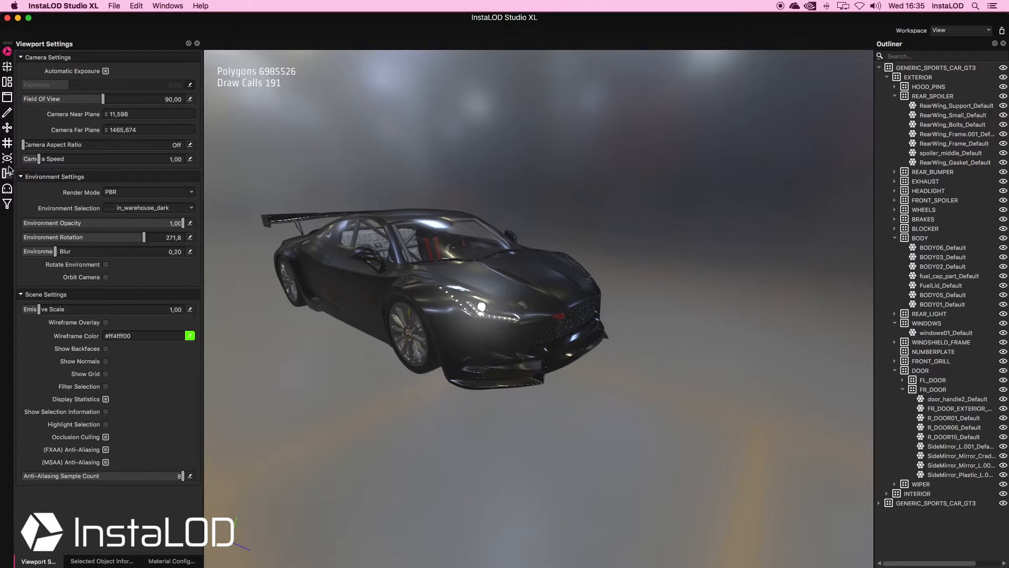
mouse_move(7, 174)
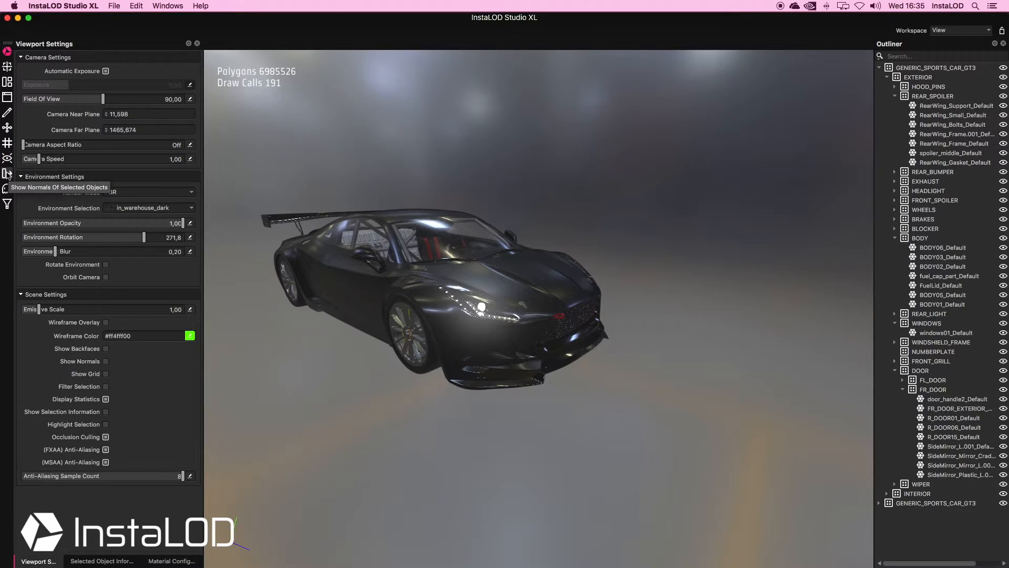
Step: Select the front-right wheel's Rim, Tire, Wheel_Cap and Wheel_Hub meshes and orbit the view
click(409, 335)
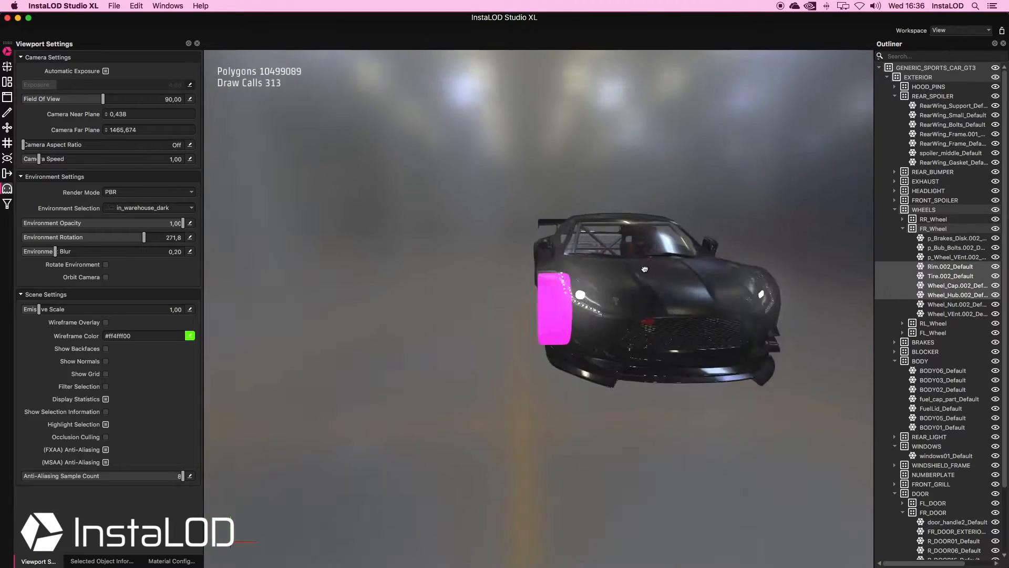
drag(644, 269, 520, 264)
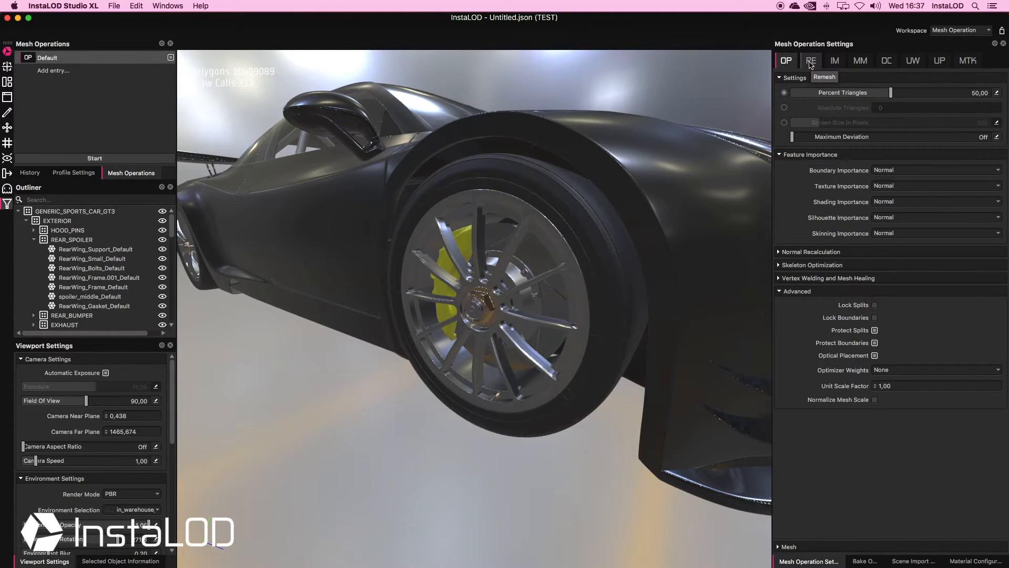
Step: Set the Default operation to MTK and show its 2048×2048 PNG material configuration
click(966, 60)
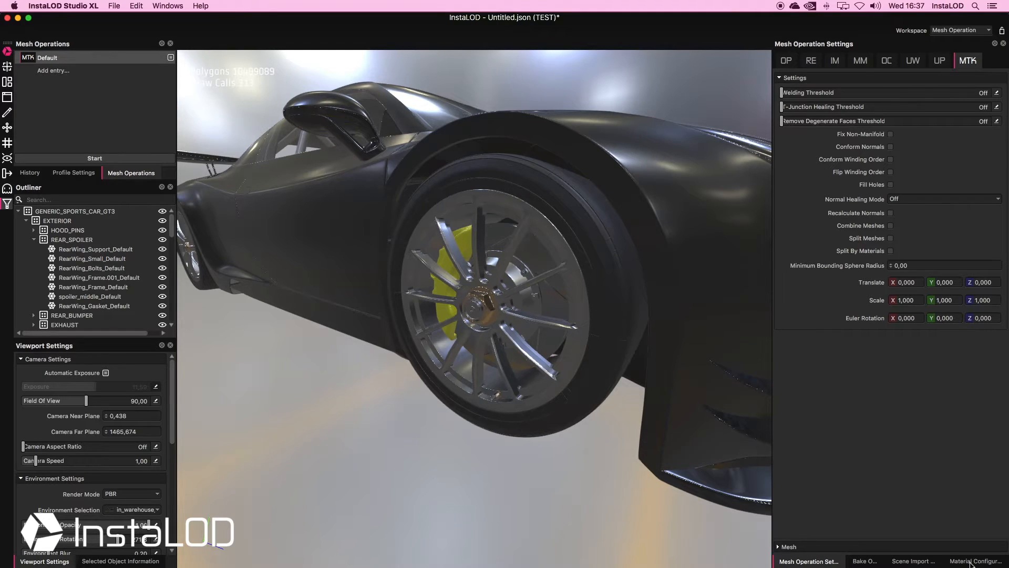
click(983, 561)
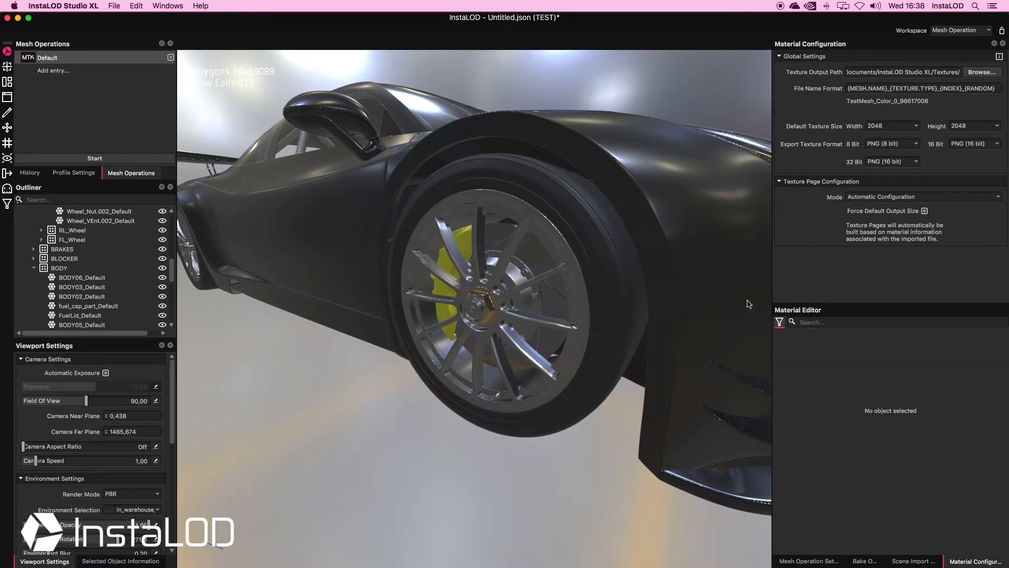
Step: Select BODY06_Default and set the carpaint Base Color to red
click(83, 325)
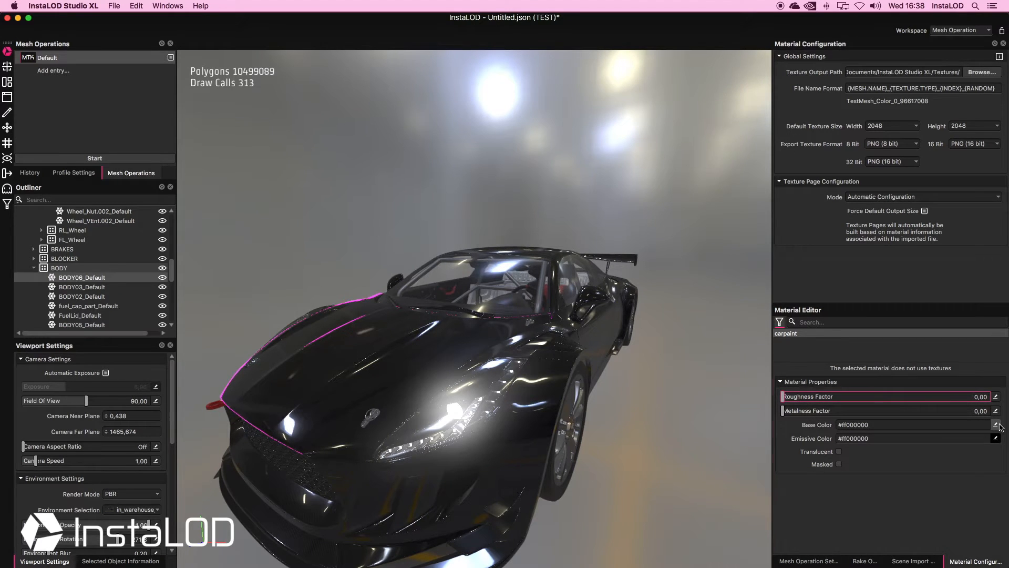
click(997, 424)
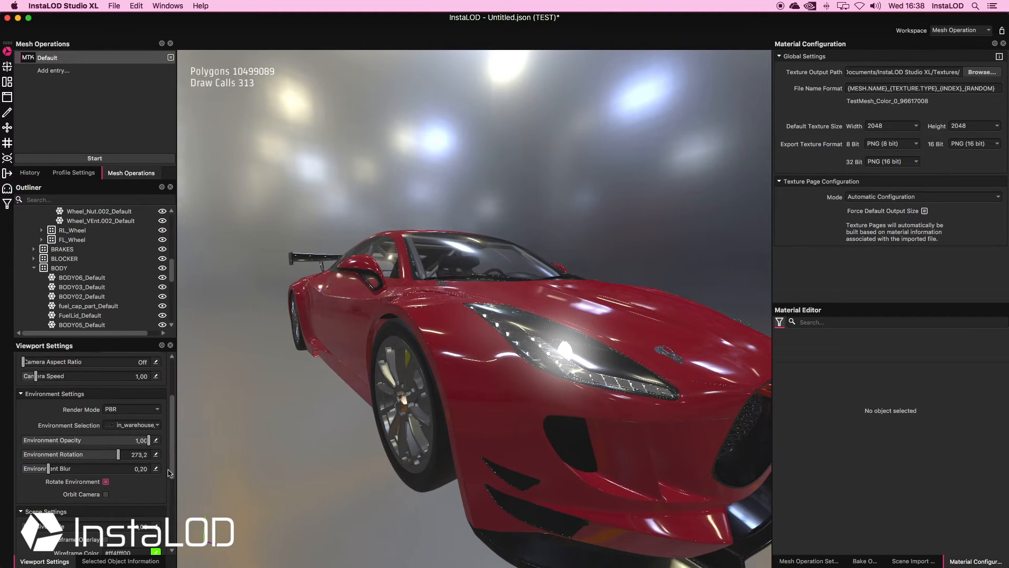
Step: Make the Default entry a Reconstruct-mode remesh (RE) and display its Bake Output texture settings
drag(117, 454, 135, 453)
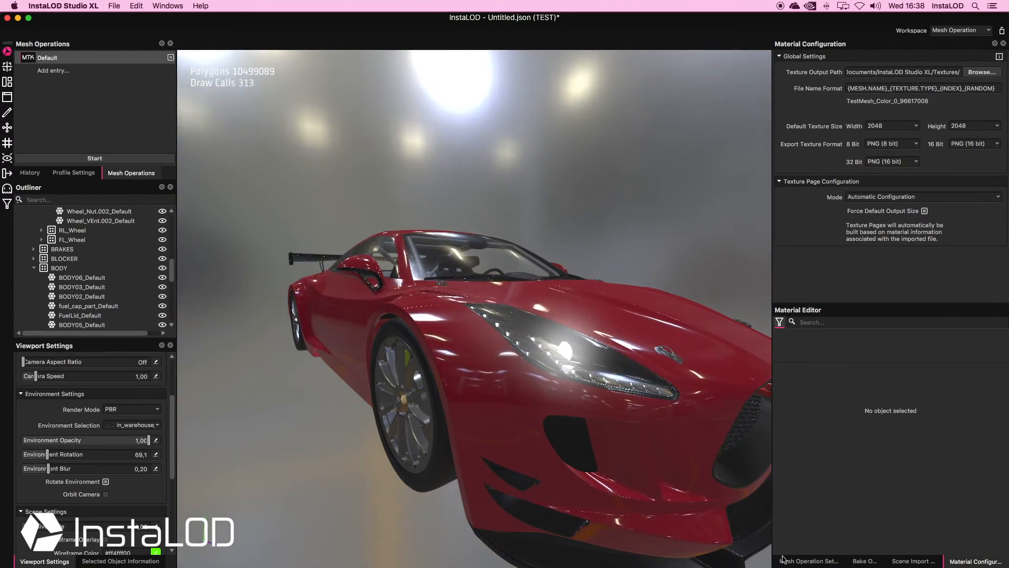
click(811, 60)
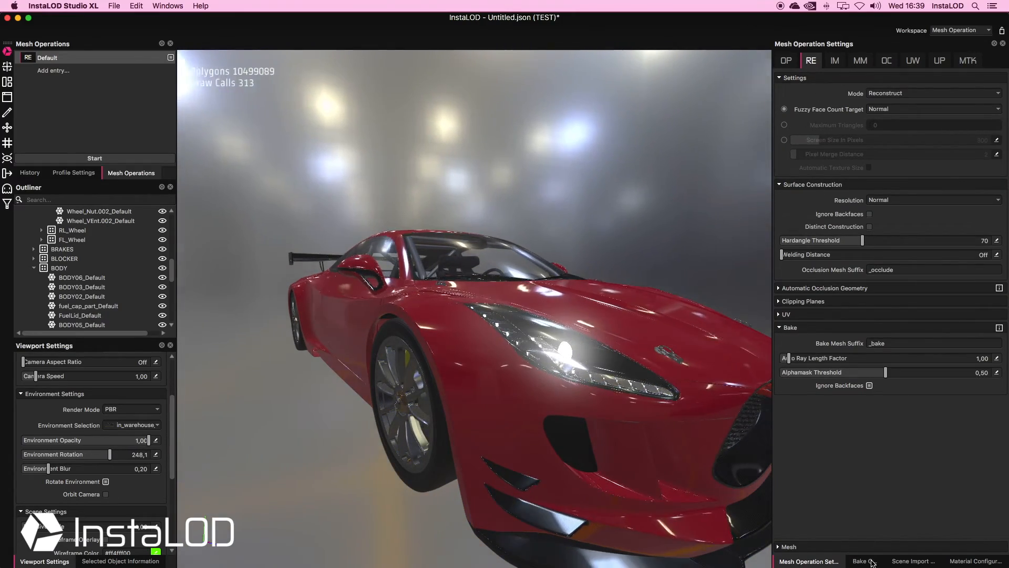
click(866, 561)
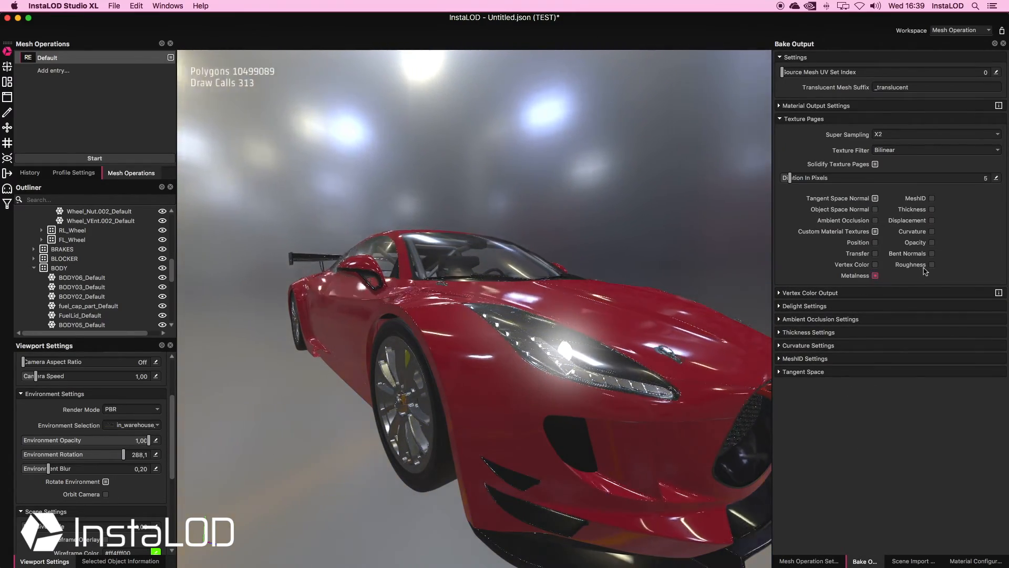